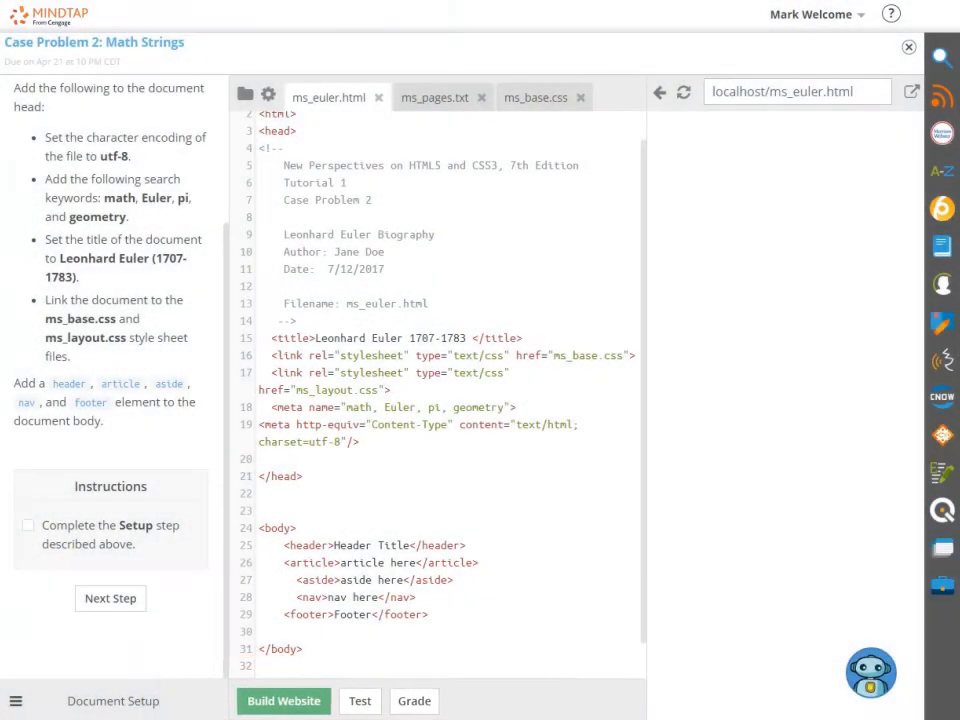
# Step: Build the Math Strings website so ms_euler.html previews and the test reports 11.11%
pyautogui.click(284, 700)
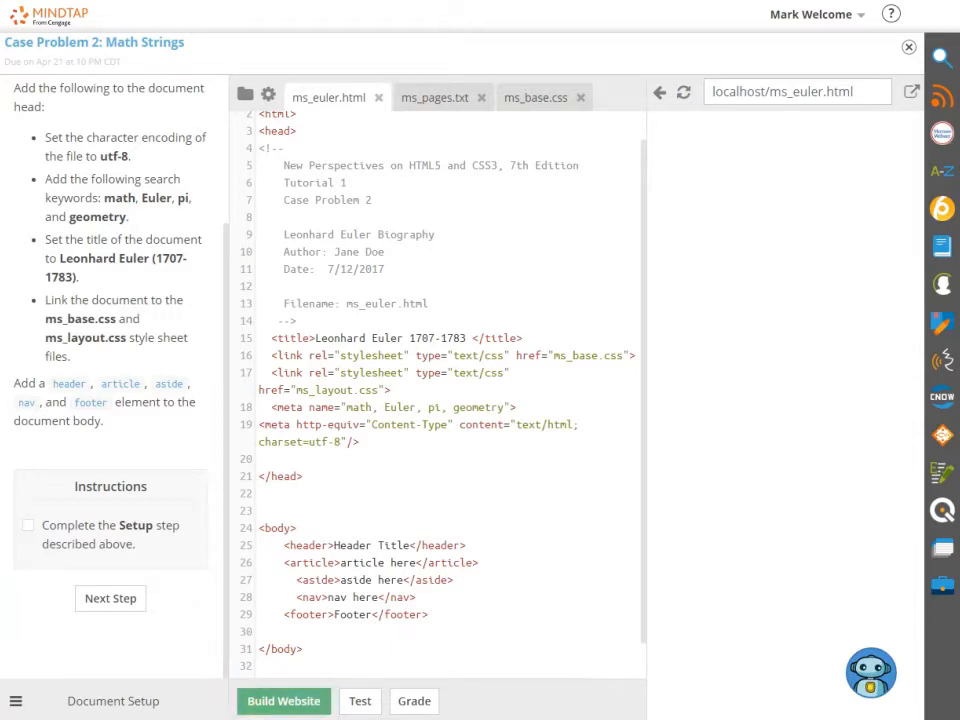
pyautogui.click(284, 700)
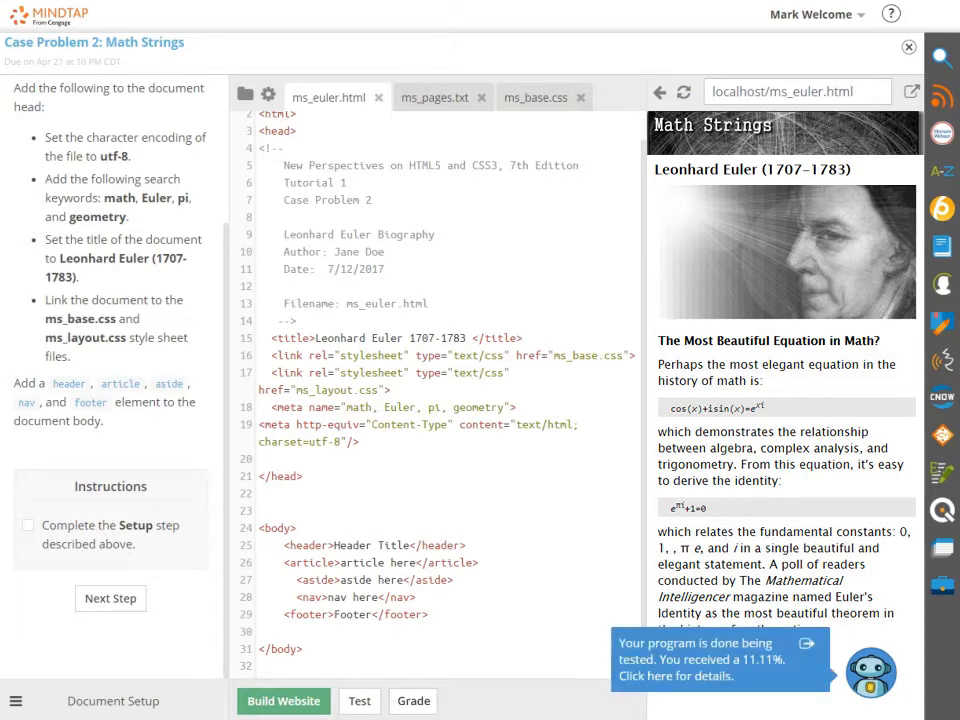
pyautogui.click(358, 700)
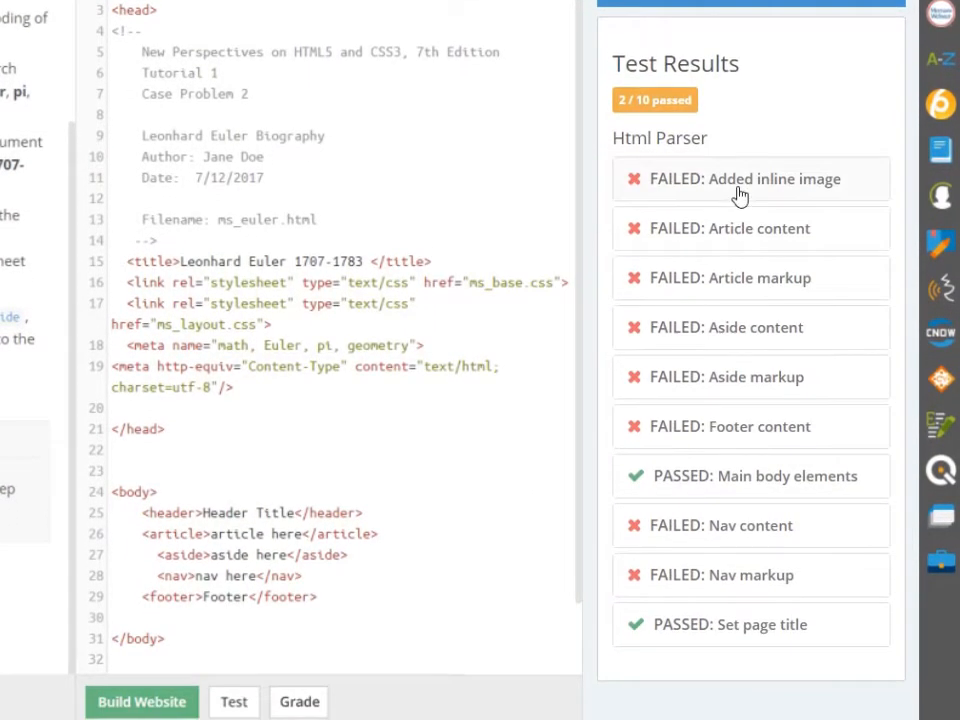
pyautogui.click(744, 180)
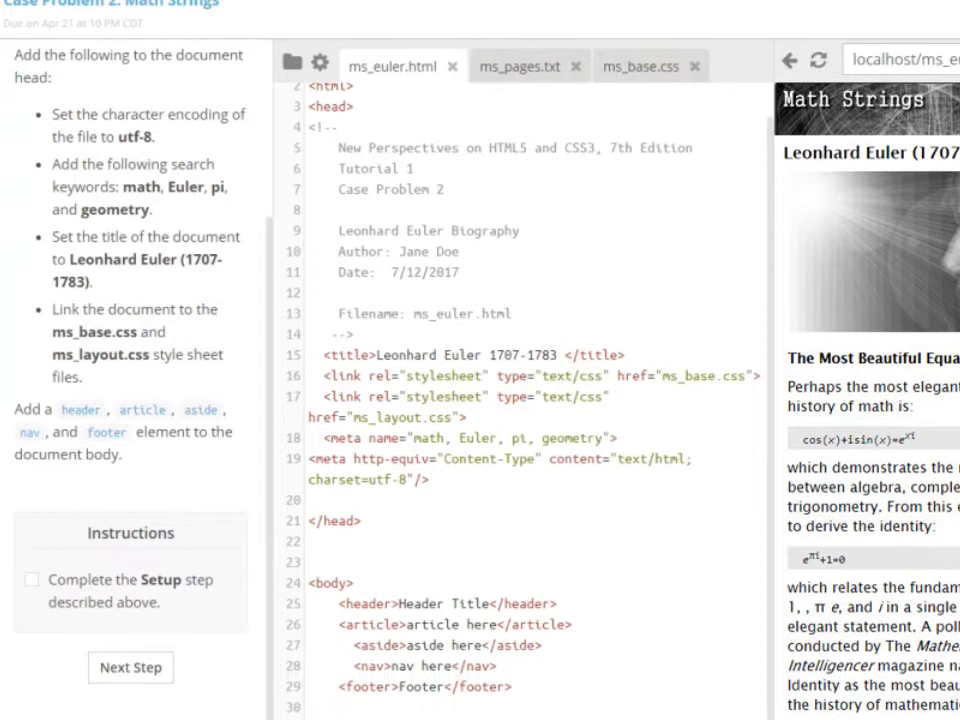
pyautogui.scroll(-3)
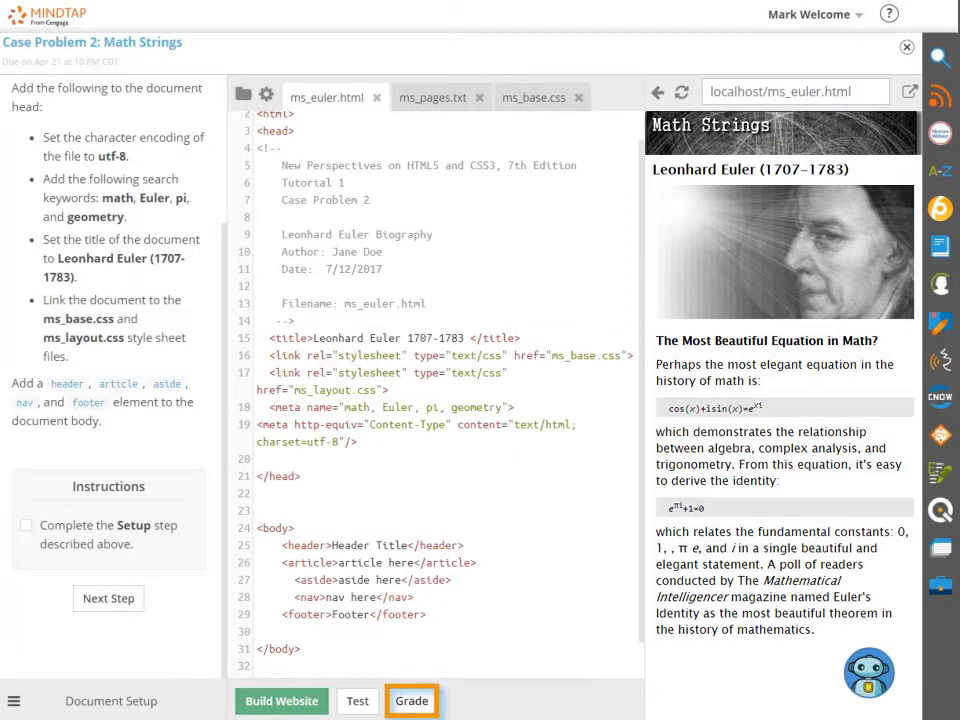
# Step: Submit the project for grading at its 100% score with all requirements met
pyautogui.click(412, 700)
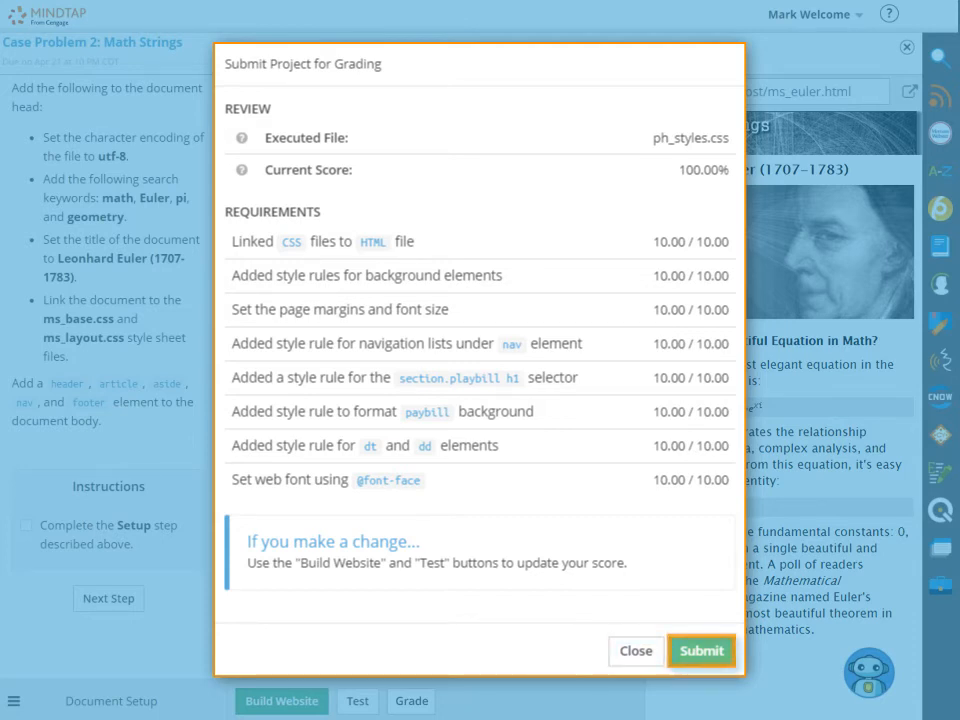
pyautogui.click(700, 652)
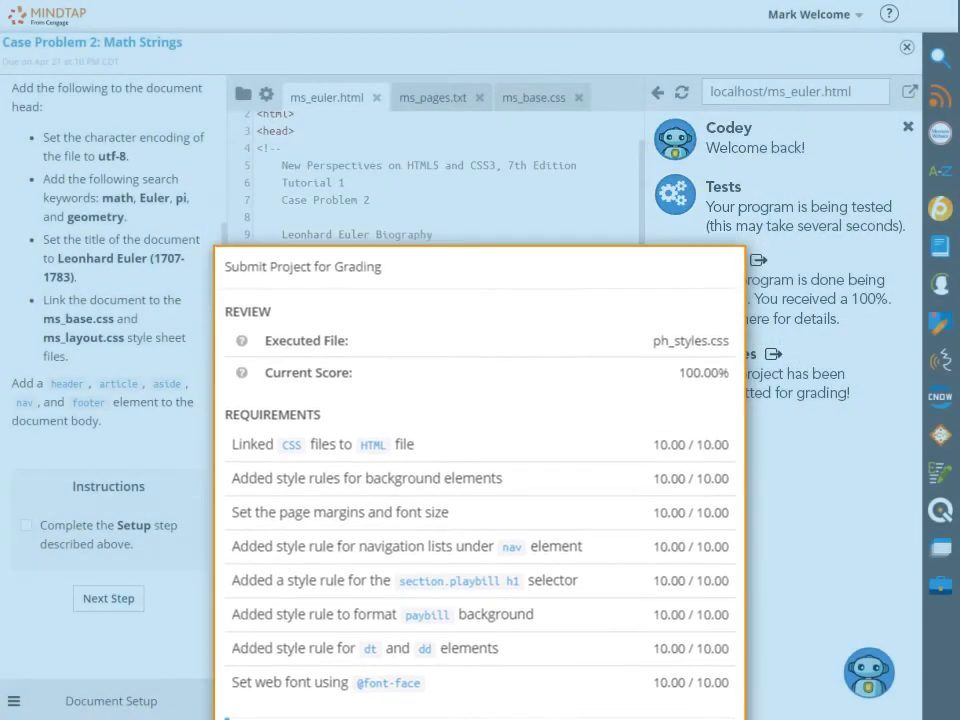